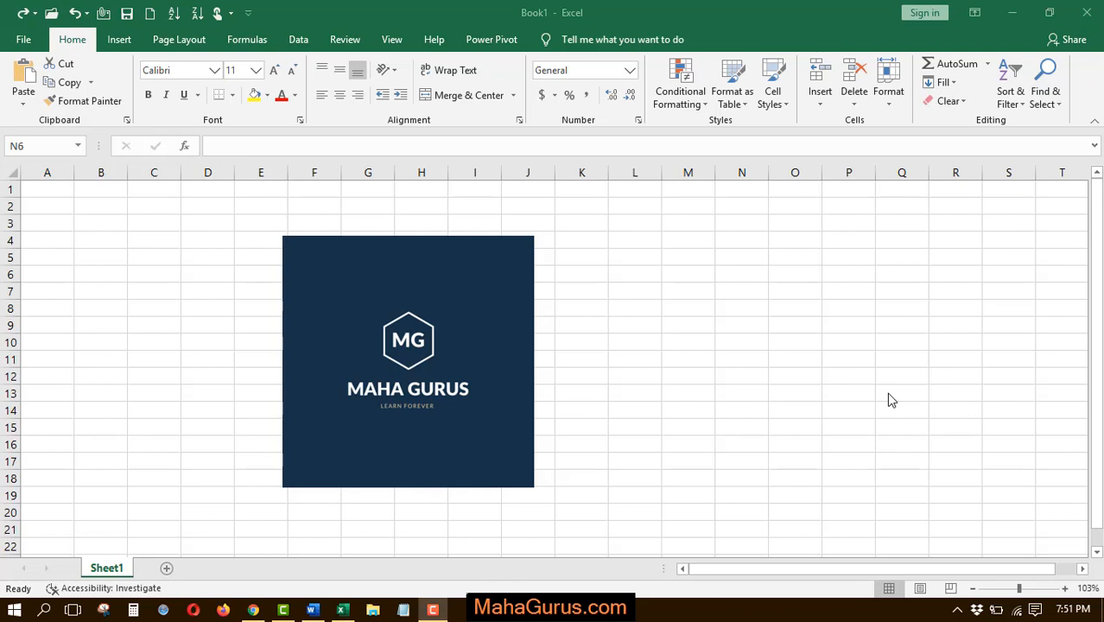
mouse_move(733, 382)
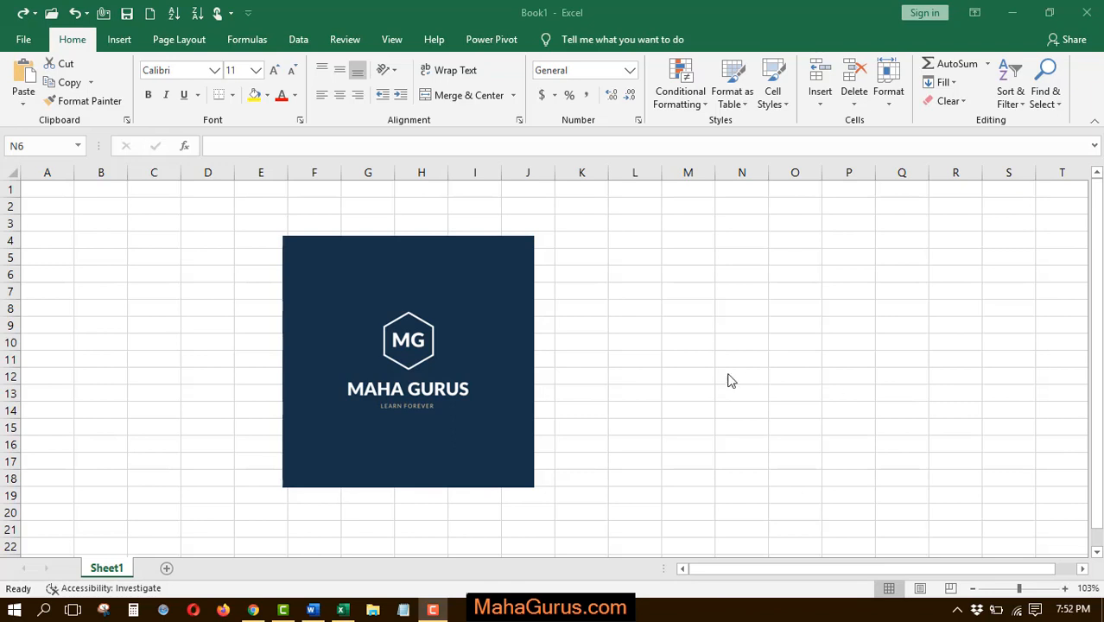
Select the logo picture and bring up its Crop to Shape gallery from Picture Tools Format
left_click(742, 273)
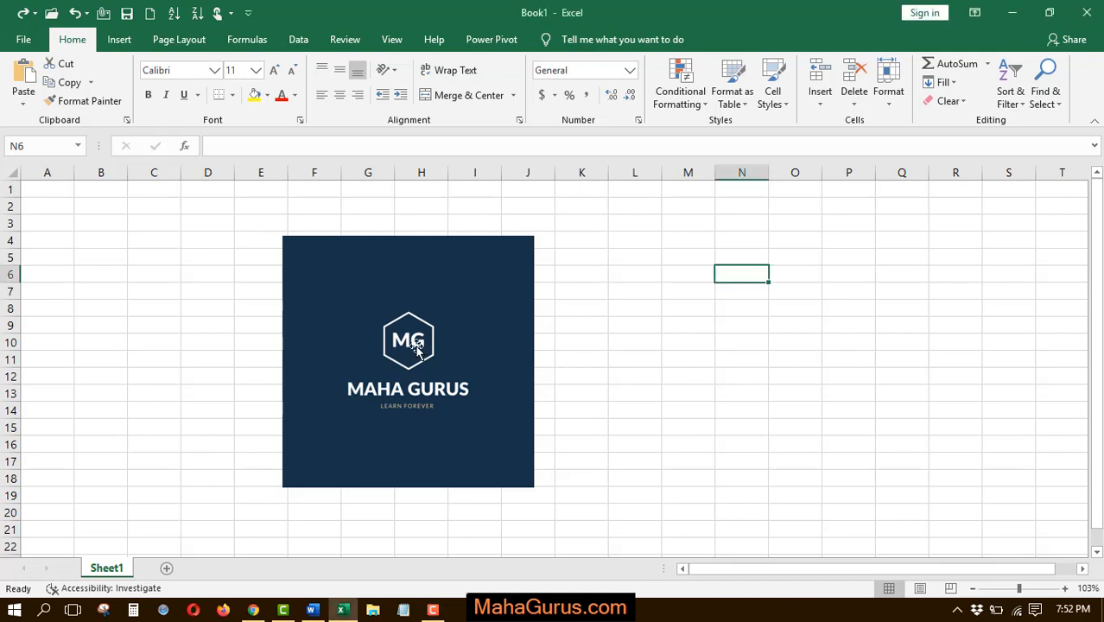
left_click(408, 349)
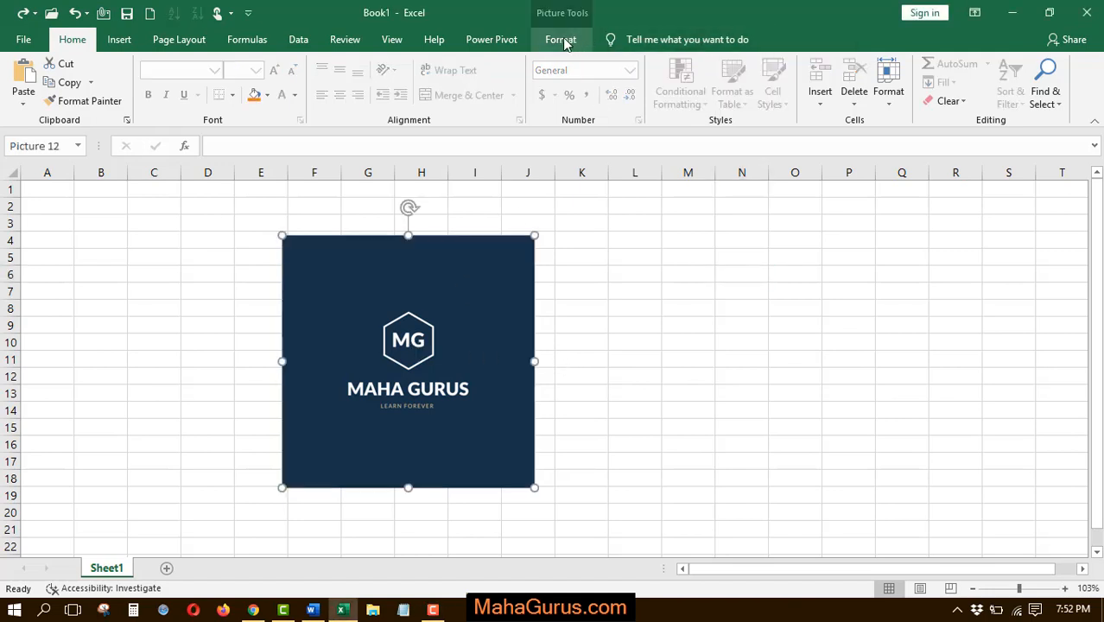
left_click(560, 38)
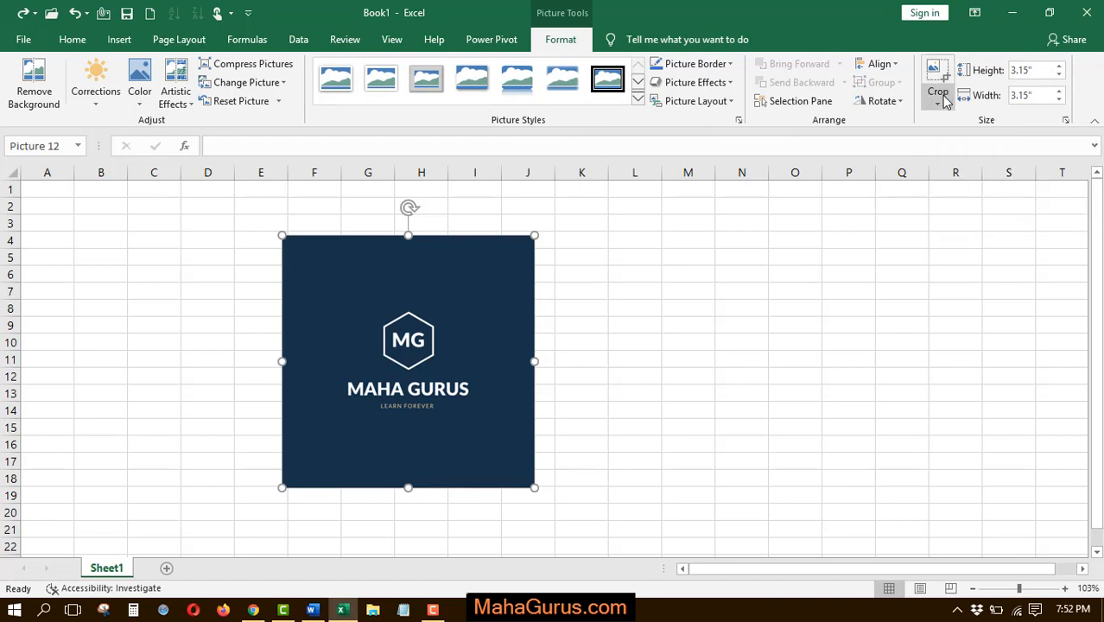
left_click(937, 89)
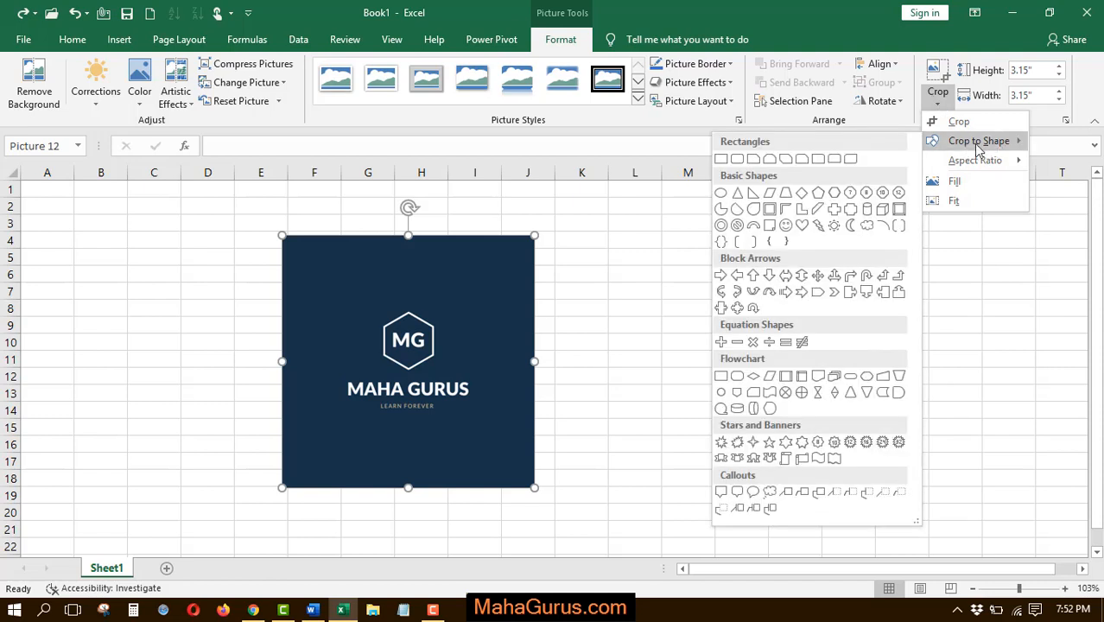
mouse_move(811, 256)
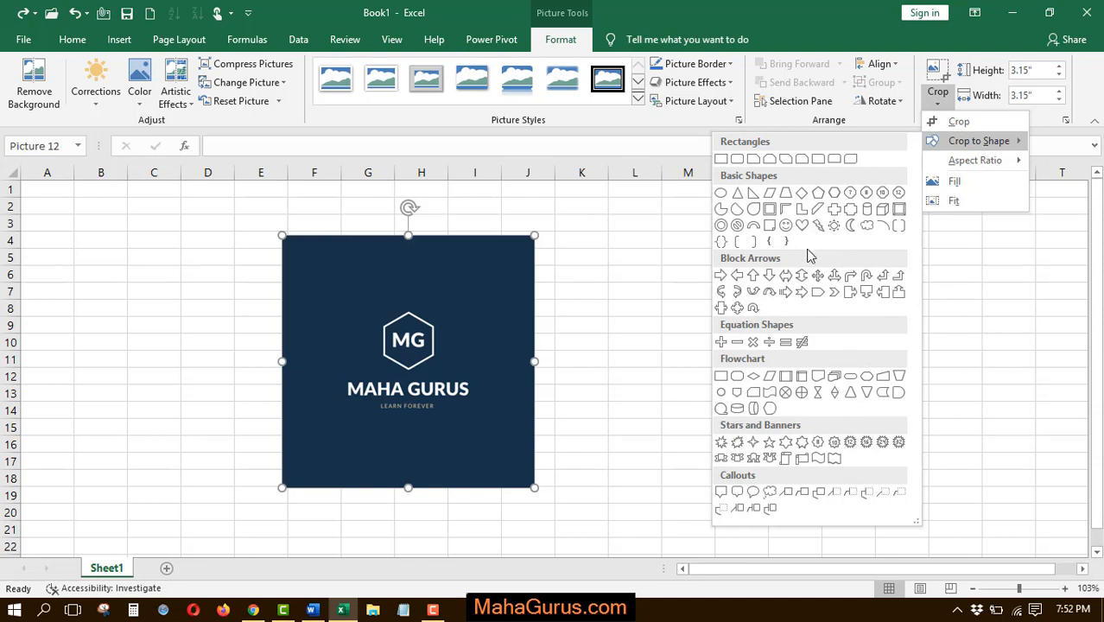
mouse_move(769, 275)
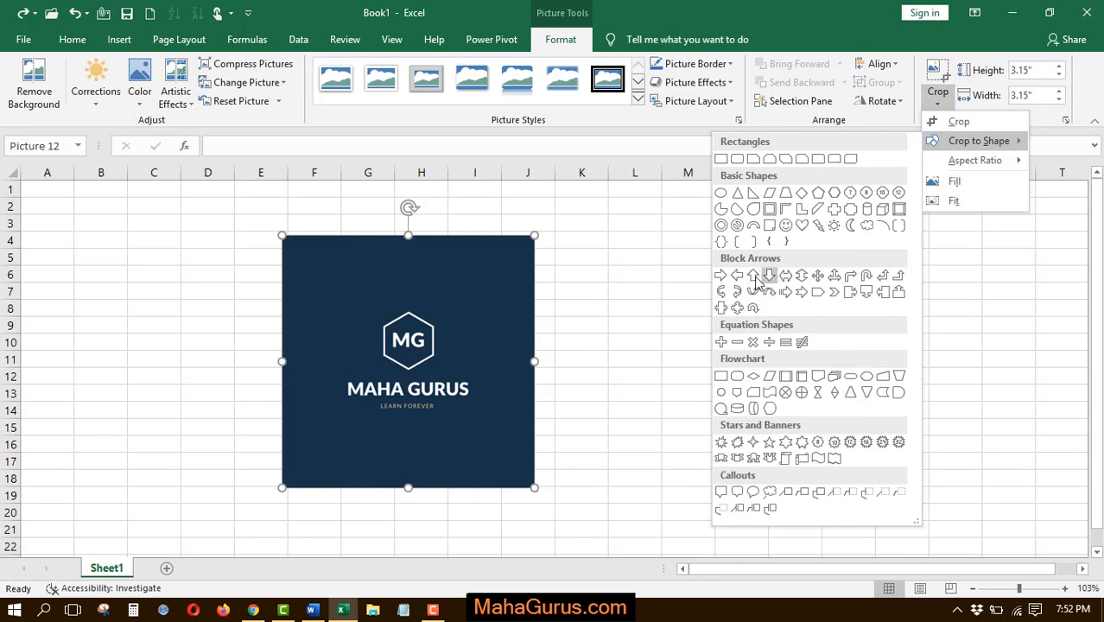
mouse_move(882, 277)
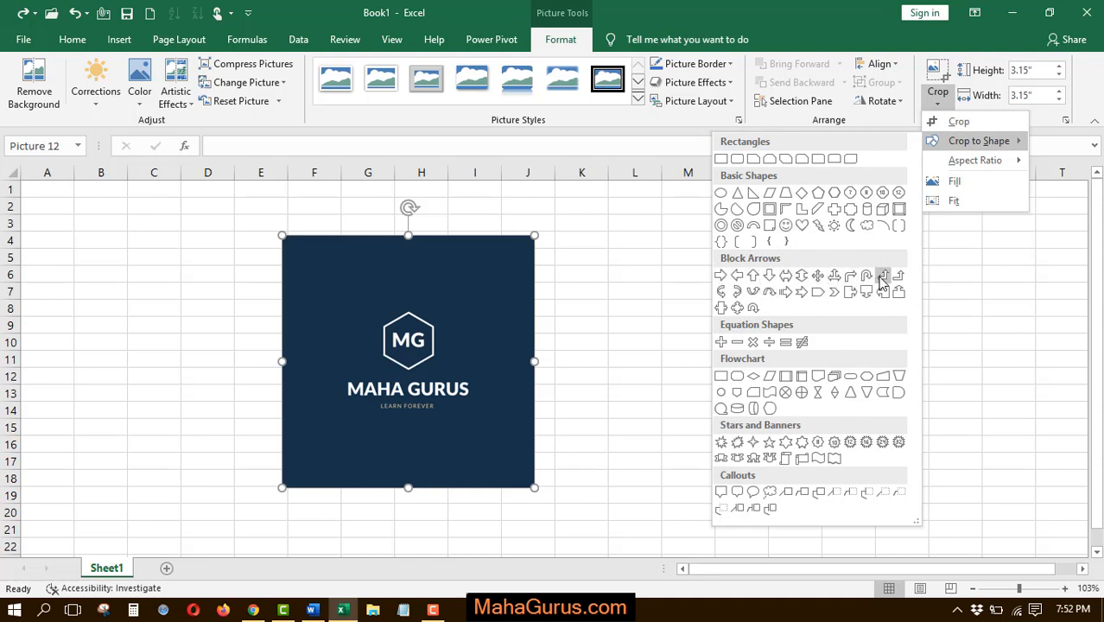
mouse_move(736, 290)
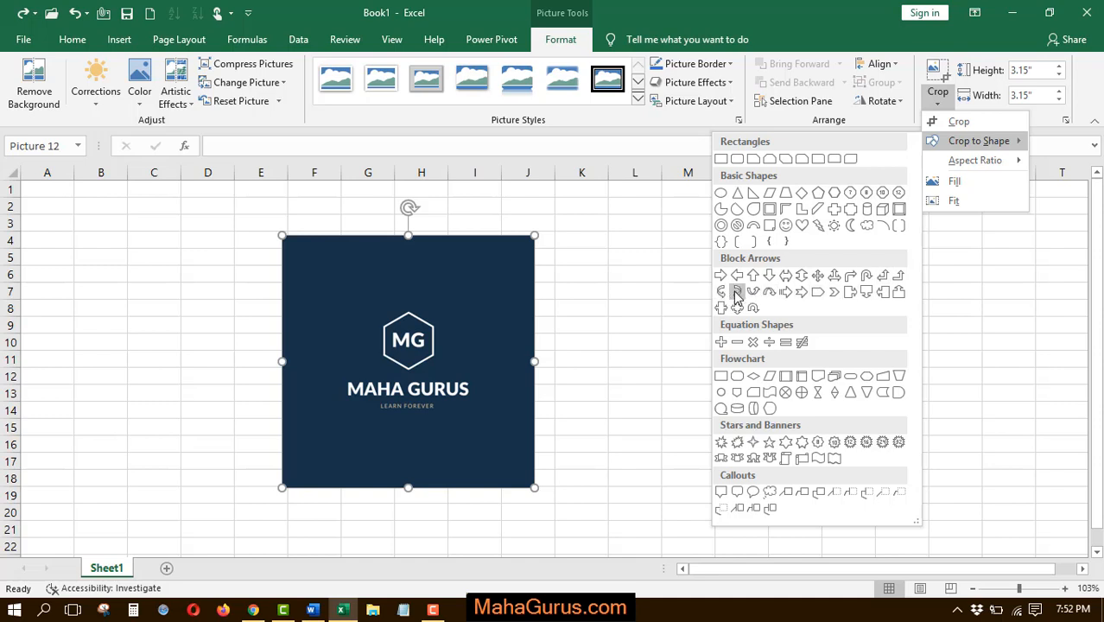
mouse_move(786, 275)
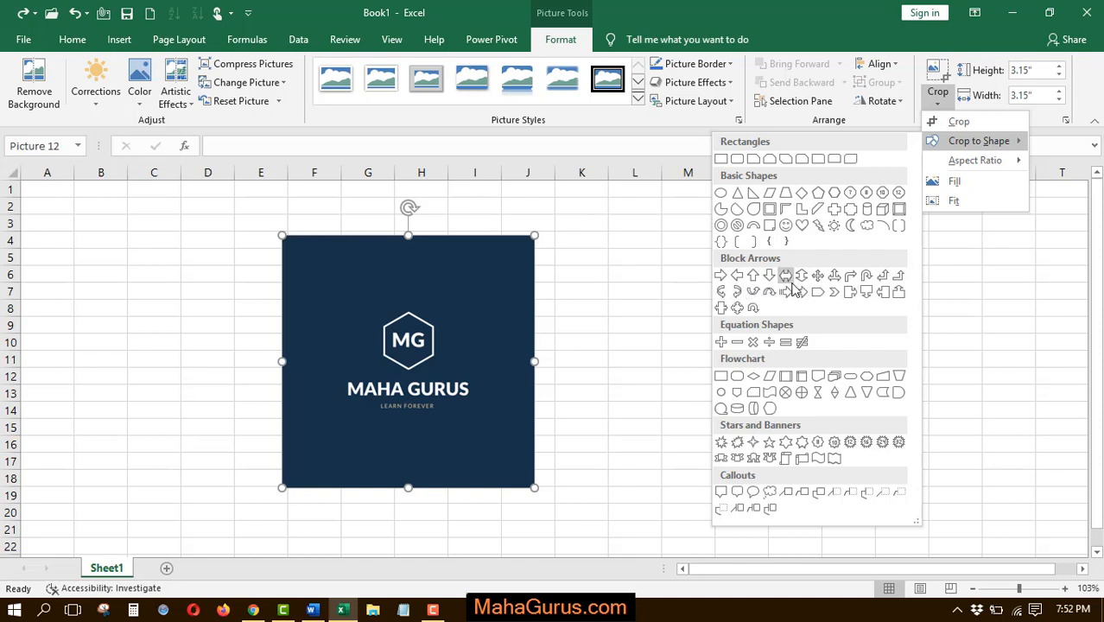
mouse_move(833, 276)
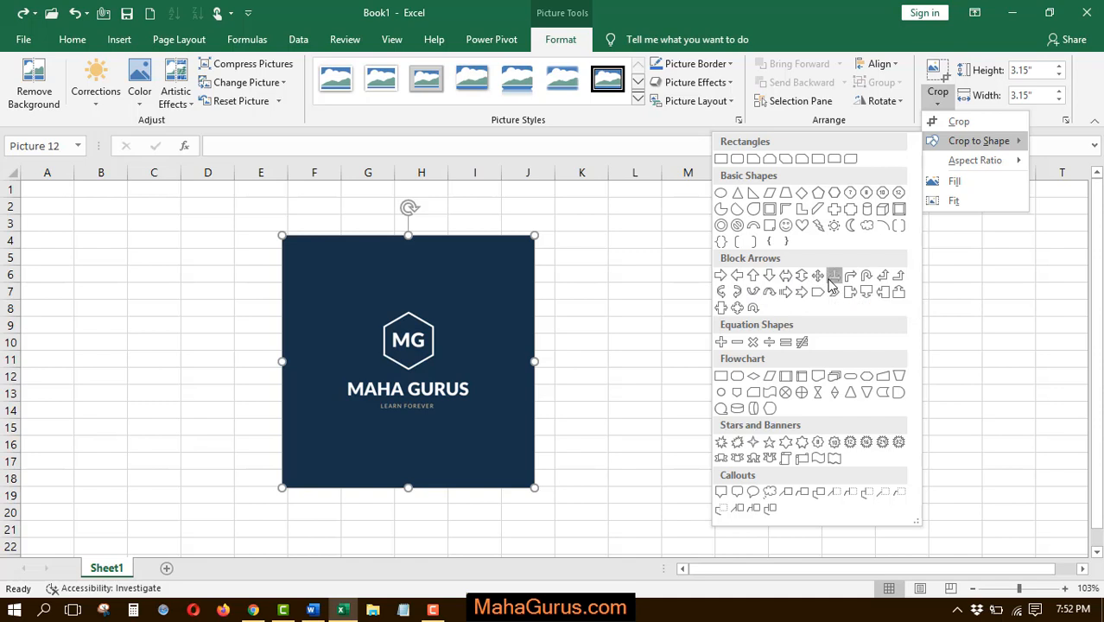
Crop the logo into a three-pointed block arrow and shrink it slightly by a corner handle
left_click(818, 275)
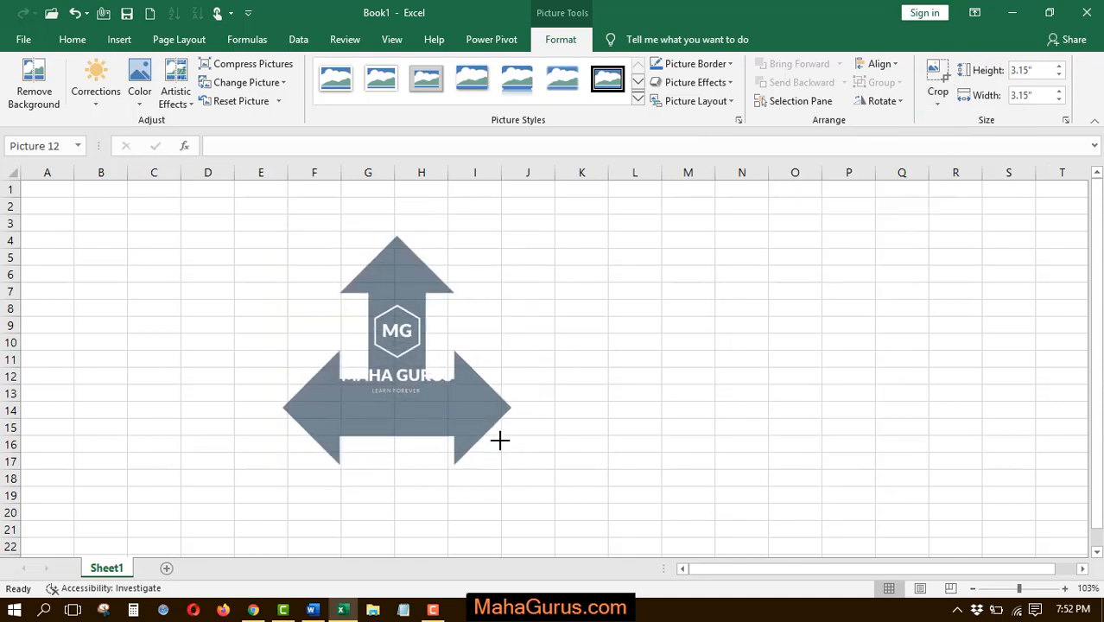
left_click_drag(501, 441, 398, 494)
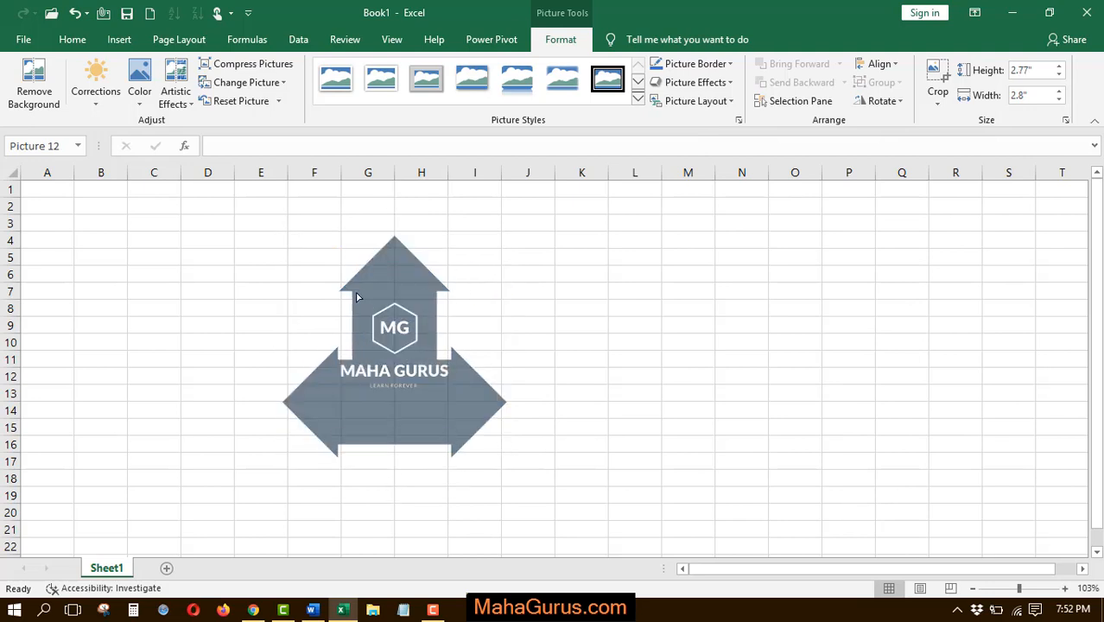
left_click(394, 346)
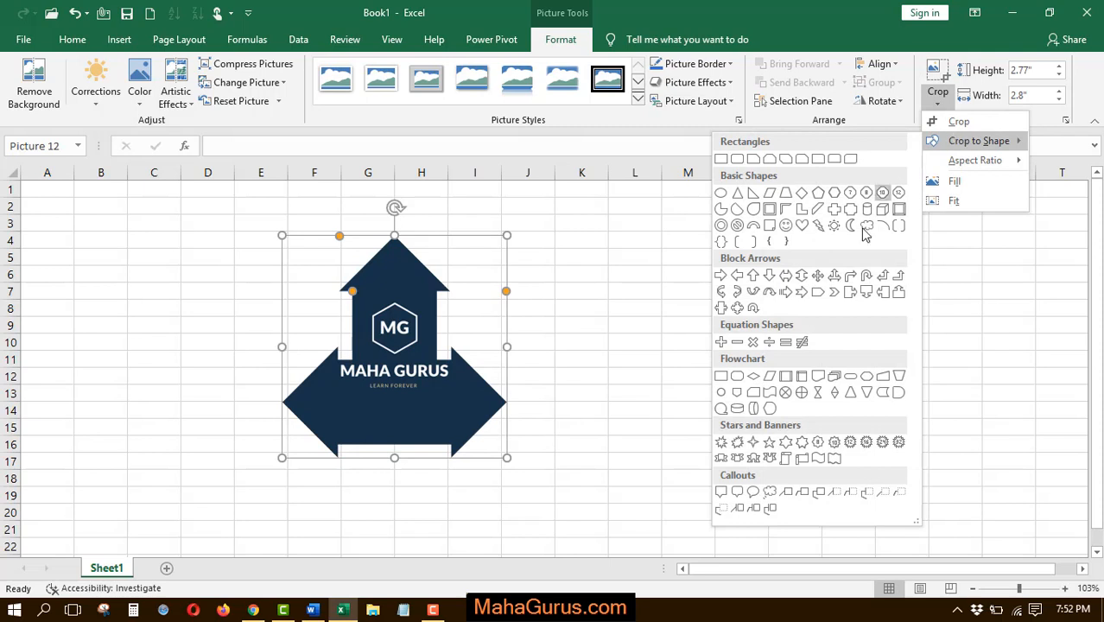
mouse_move(867, 276)
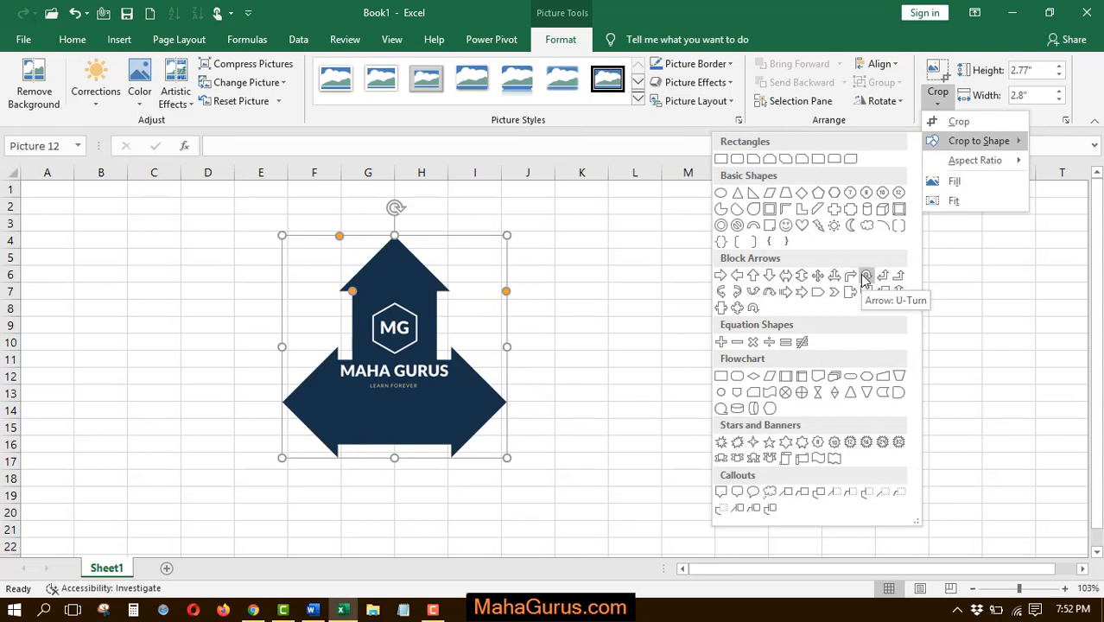
Crop the logo into the Arrow: U-Turn block shape and deselect it to view the result
left_click(866, 275)
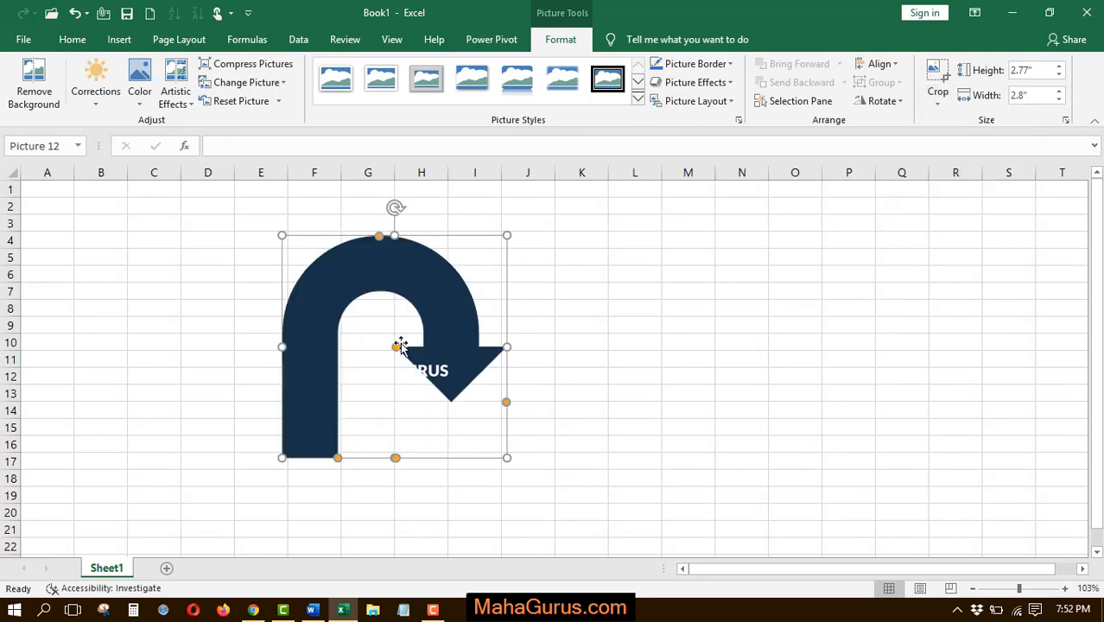
left_click(363, 363)
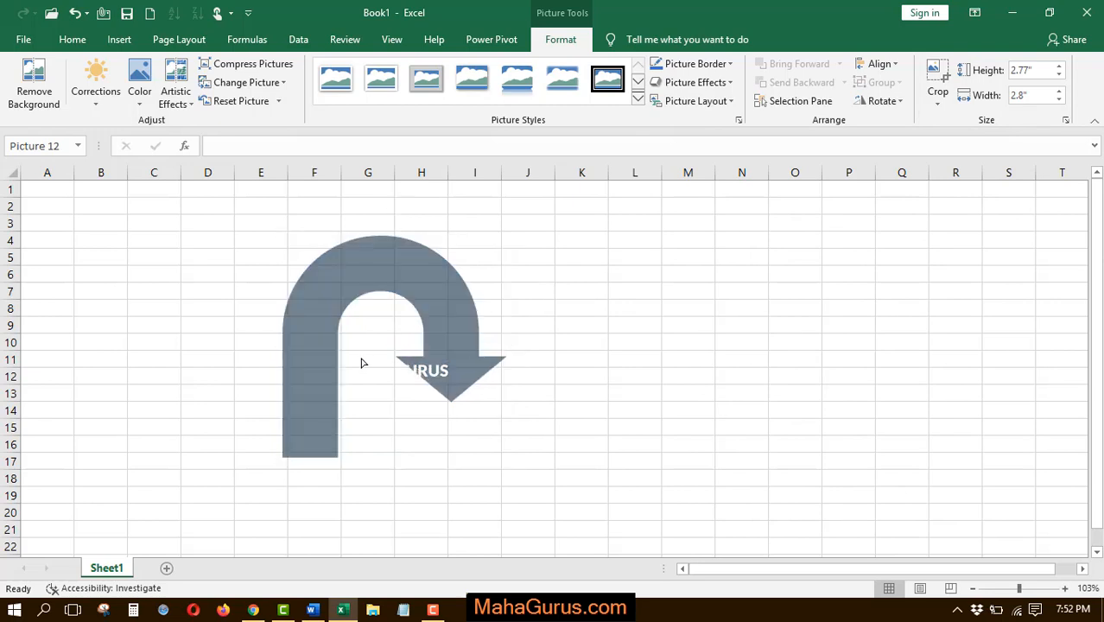
left_click(529, 342)
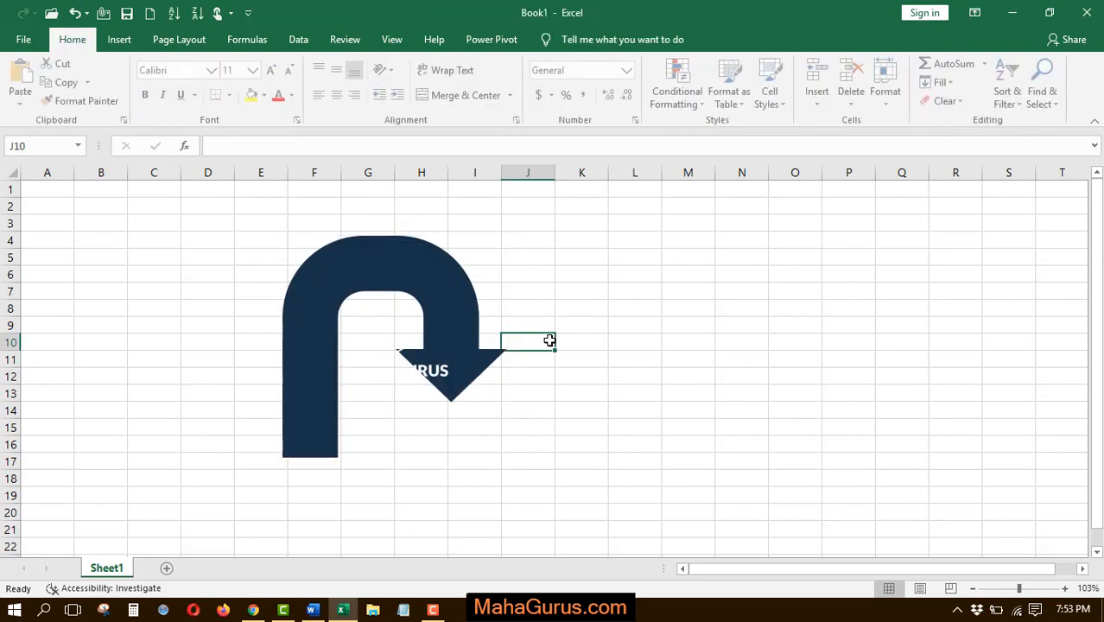